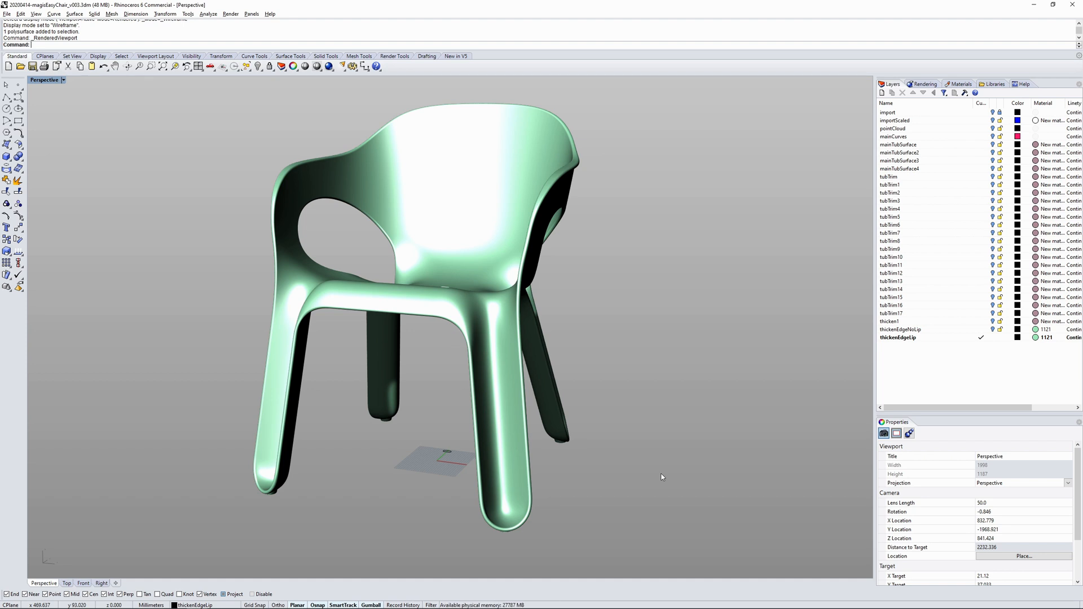
pyautogui.moveTo(433, 402)
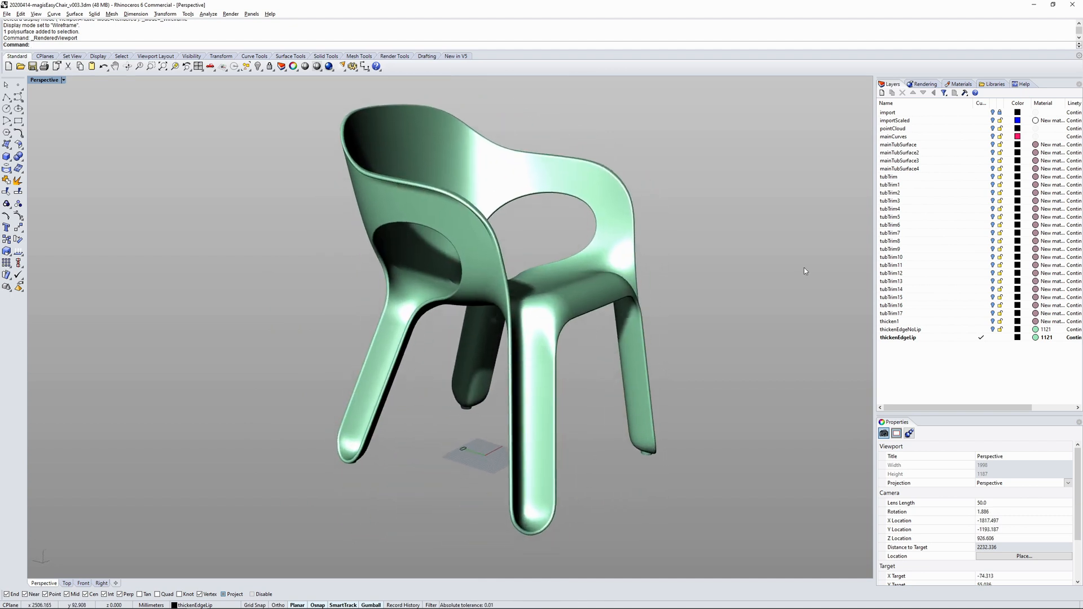
pyautogui.moveTo(833, 276)
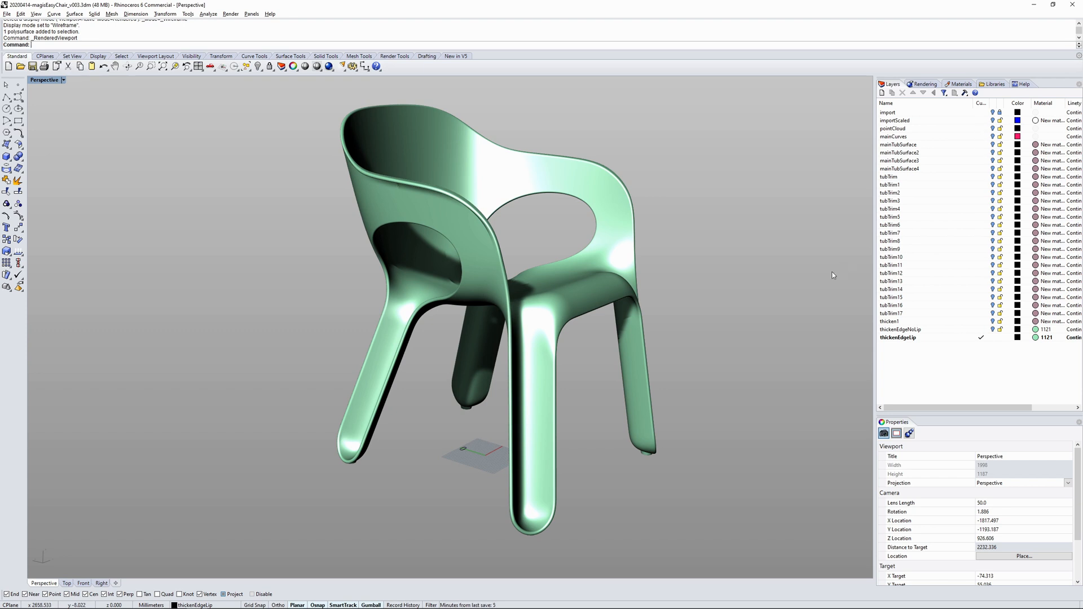
pyautogui.moveTo(619, 353)
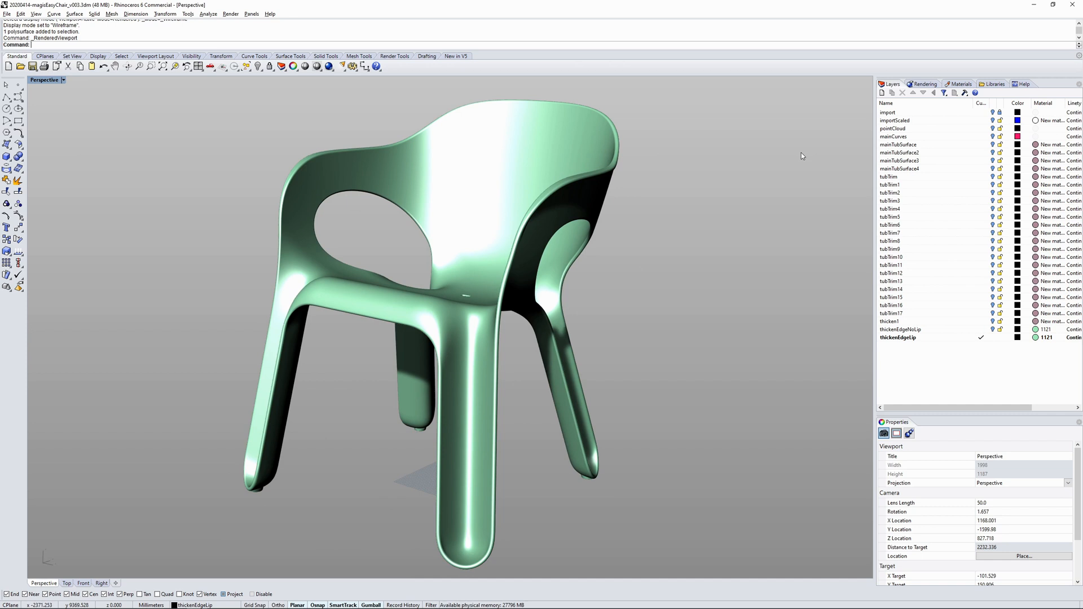
pyautogui.moveTo(982, 113)
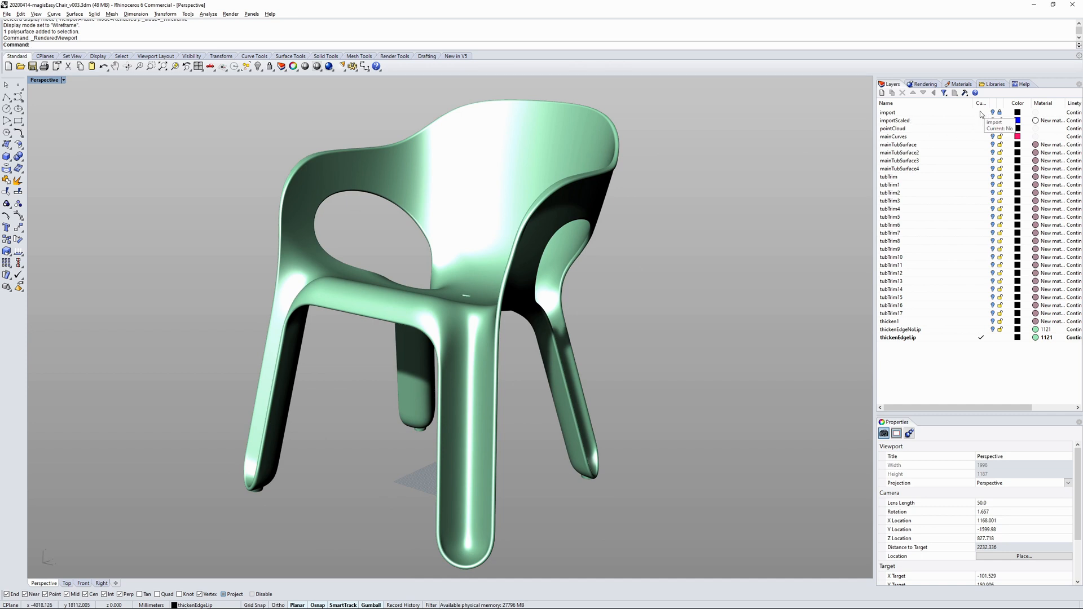
pyautogui.moveTo(975, 122)
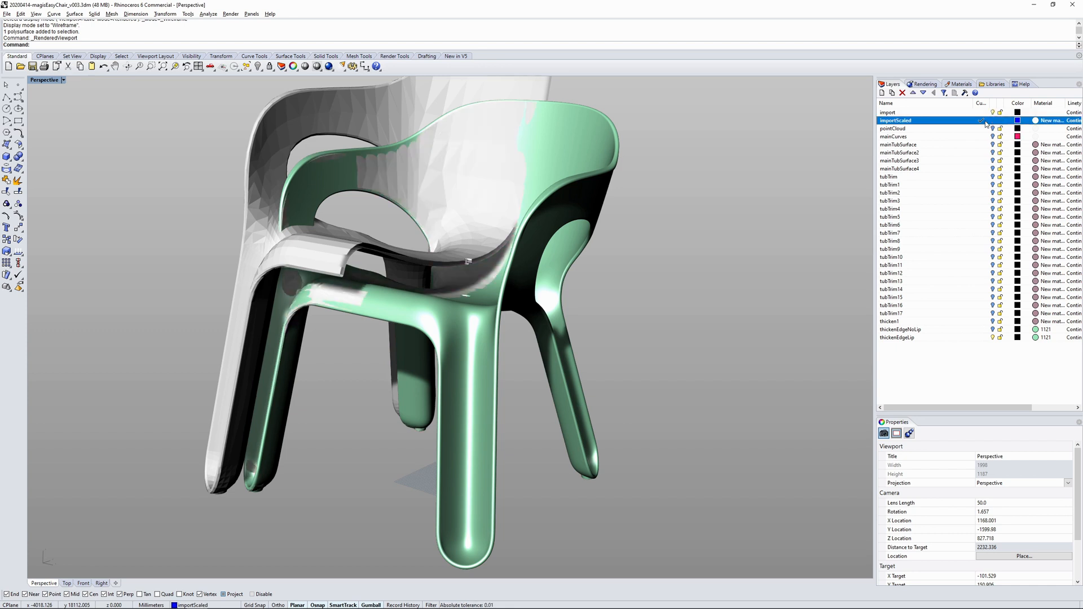
pyautogui.moveTo(986, 142)
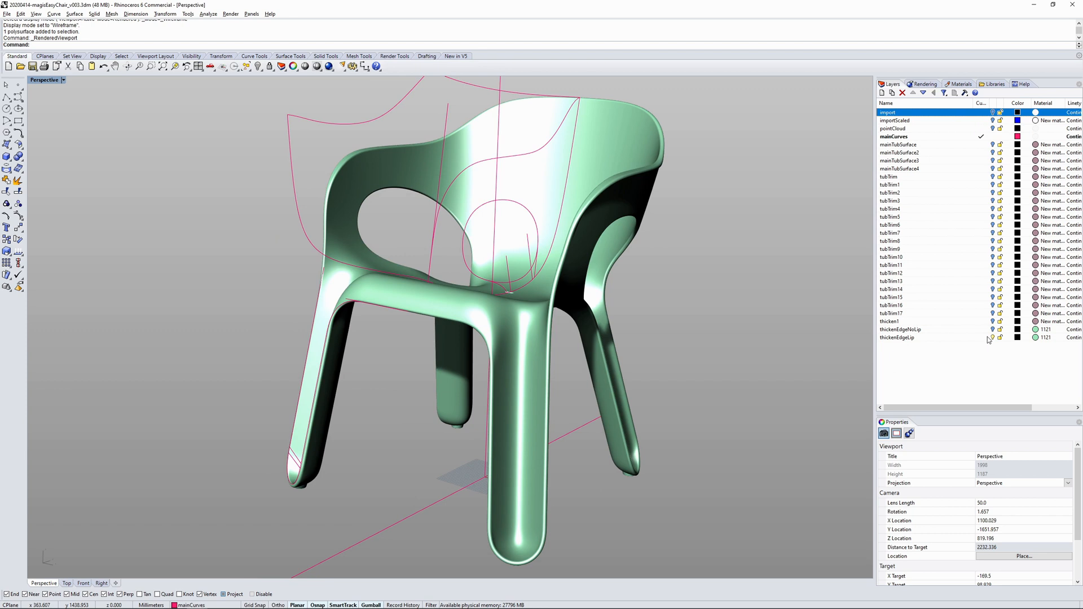
# Turn off the surface layers so only the red main curves remain, inspecting them from above and front.
pyautogui.click(898, 337)
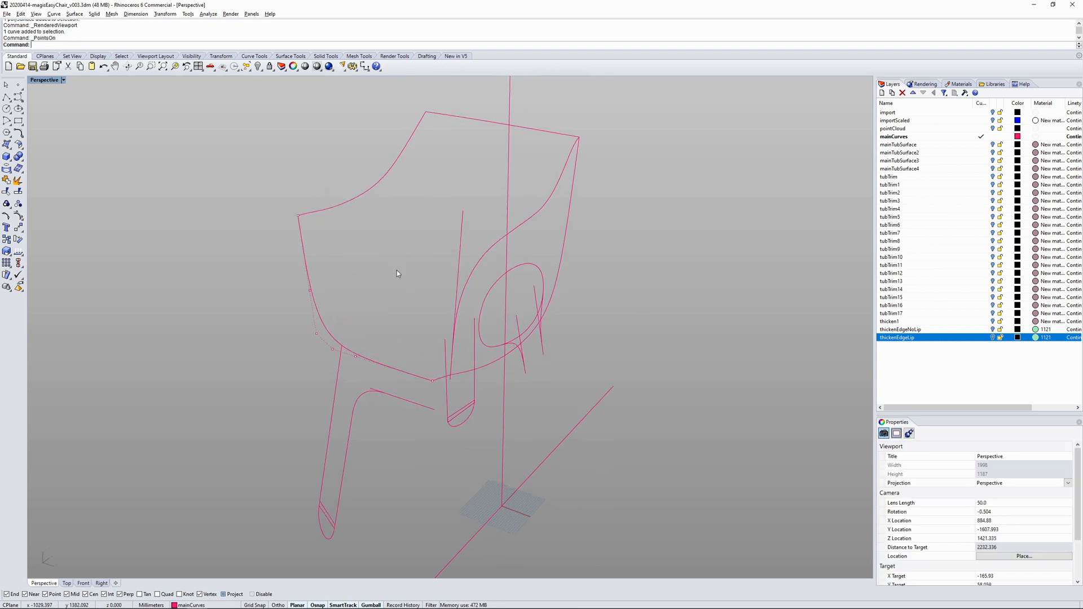
pyautogui.moveTo(398, 275); pyautogui.dragTo(411, 244)
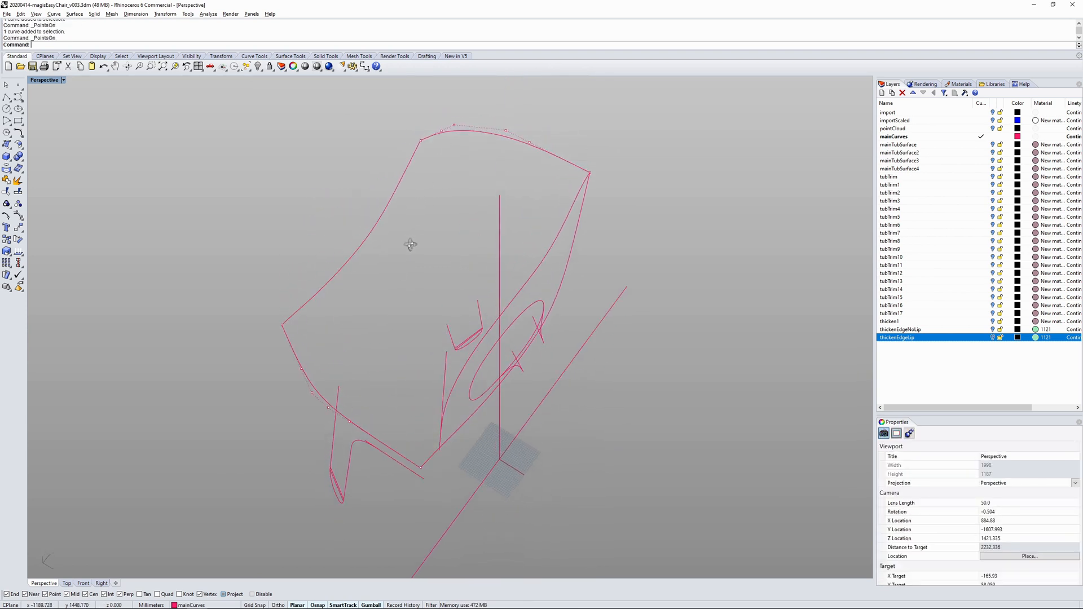
pyautogui.moveTo(411, 244); pyautogui.dragTo(405, 178)
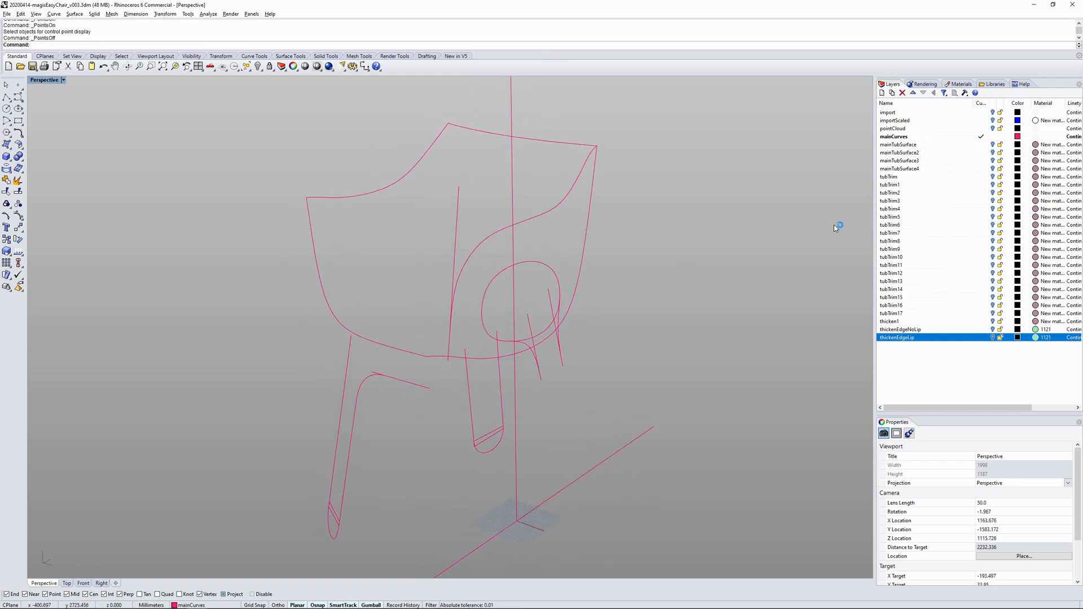
pyautogui.click(993, 144)
pyautogui.write('What')
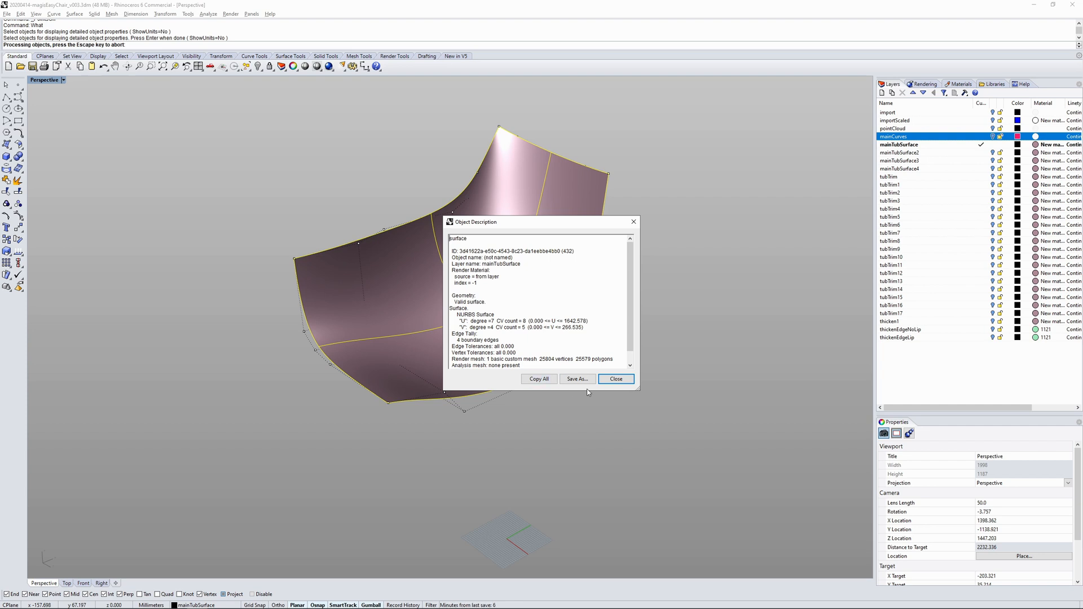
# Dismiss the tub surface's object description and switch the viewport to Shaded display.
pyautogui.click(615, 379)
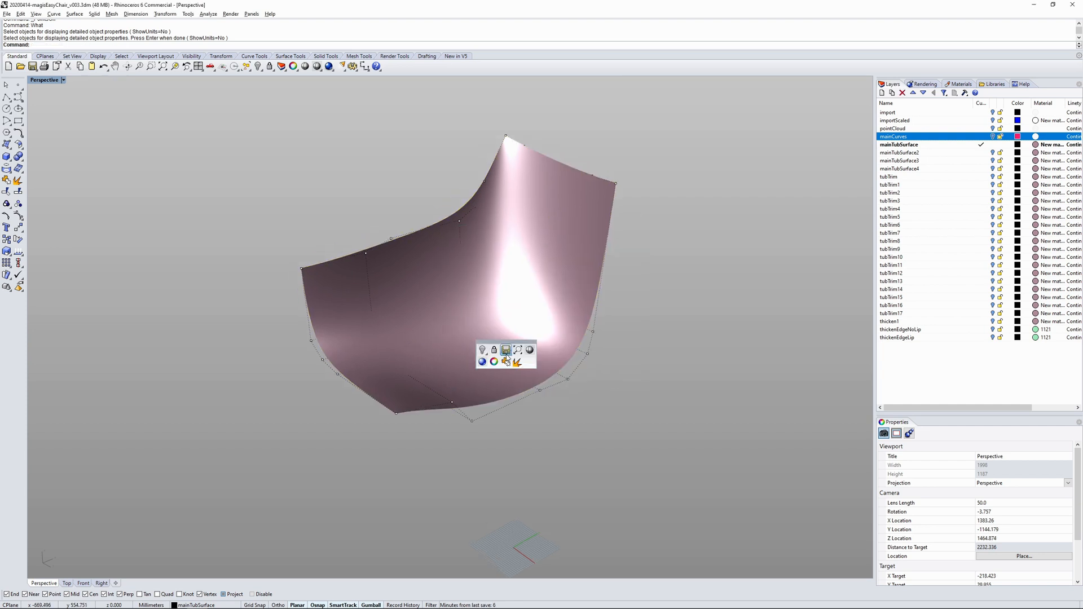
pyautogui.click(518, 350)
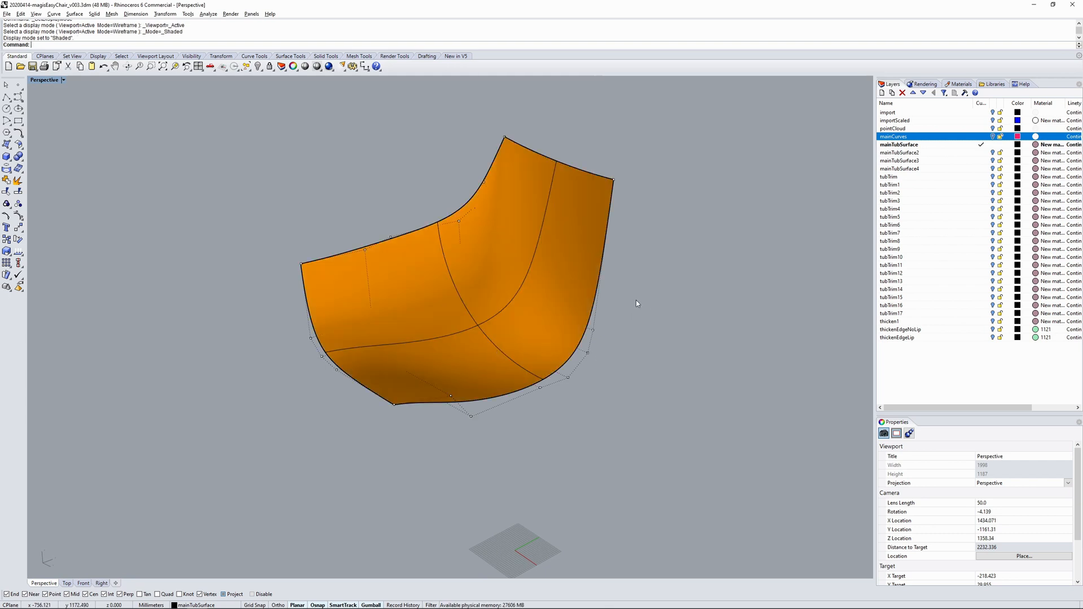
pyautogui.moveTo(773, 268)
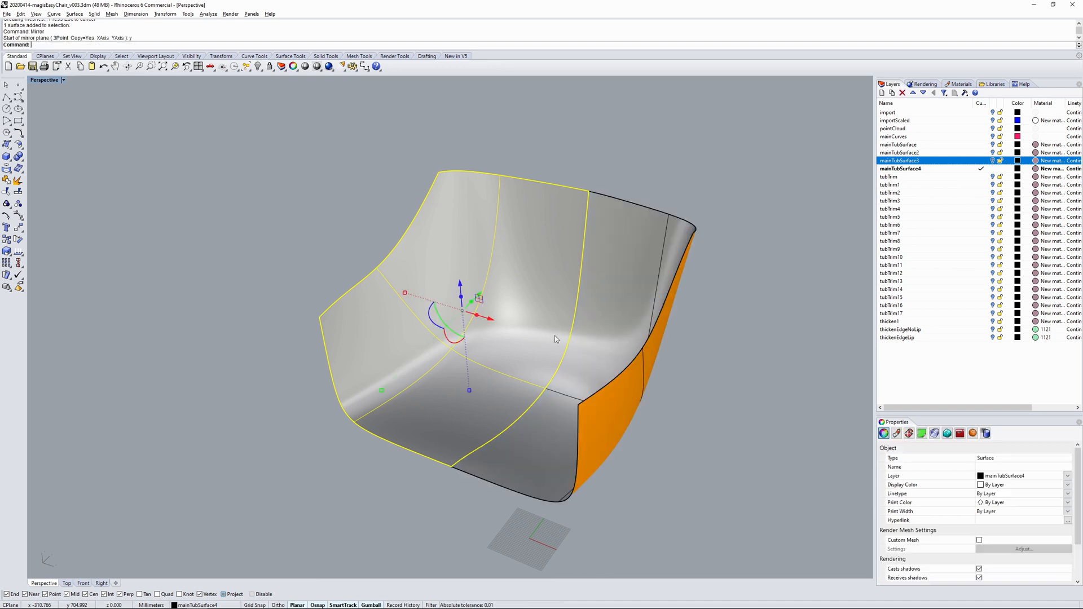
# Run Zebra stripe analysis on the tub surfaces, then end the analysis.
pyautogui.click(375, 168)
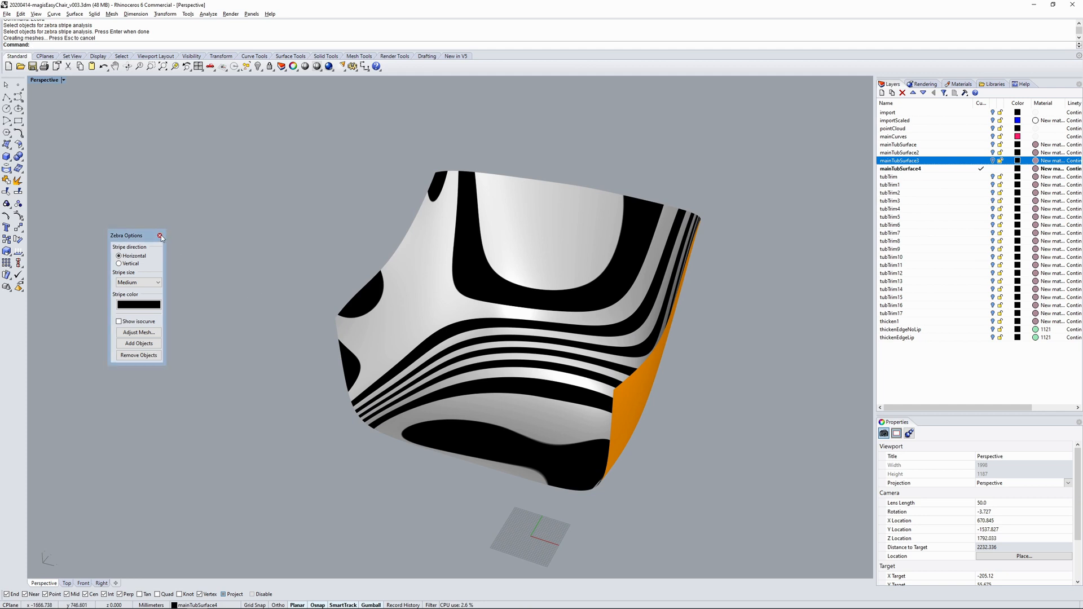
pyautogui.click(160, 236)
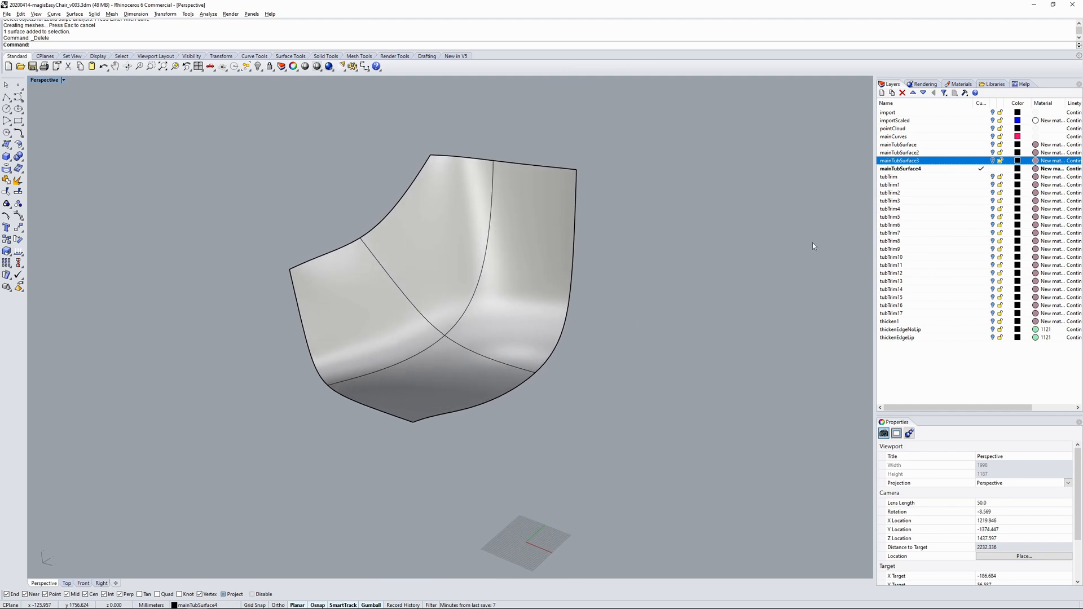
# Turn on successive tubTrim layers (tubTrim4, tubTrim5) revealing the shell narrowing toward the leg.
pyautogui.click(892, 176)
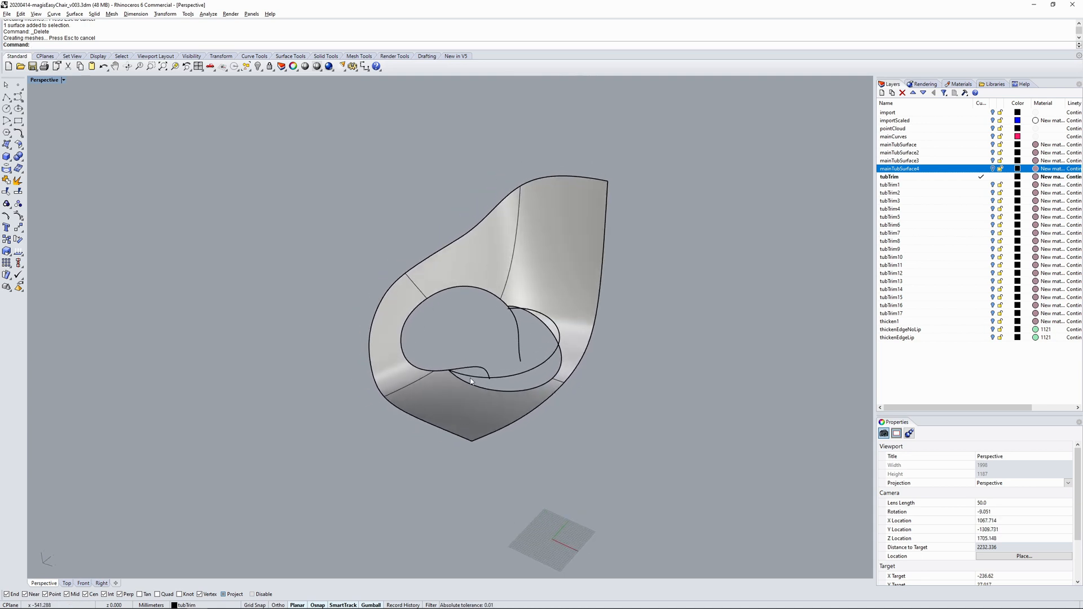
pyautogui.moveTo(556, 319)
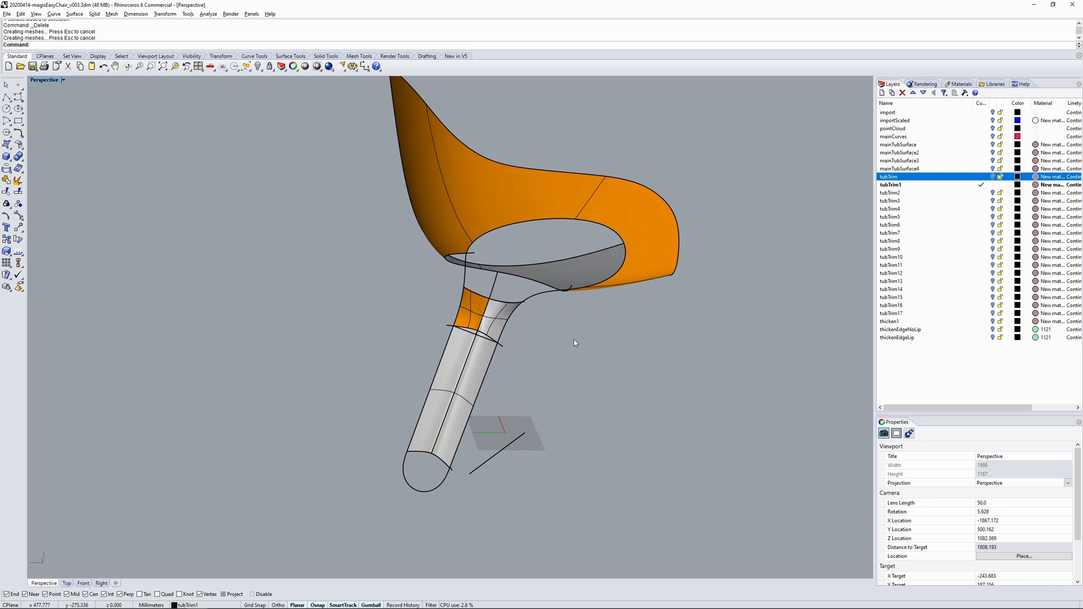
pyautogui.click(890, 192)
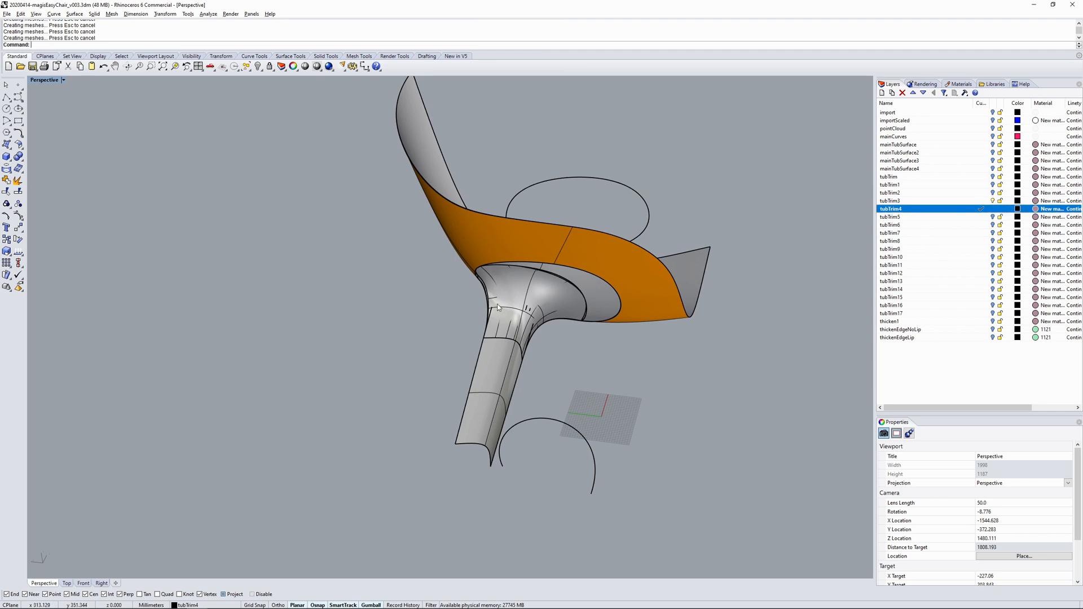
pyautogui.click(891, 201)
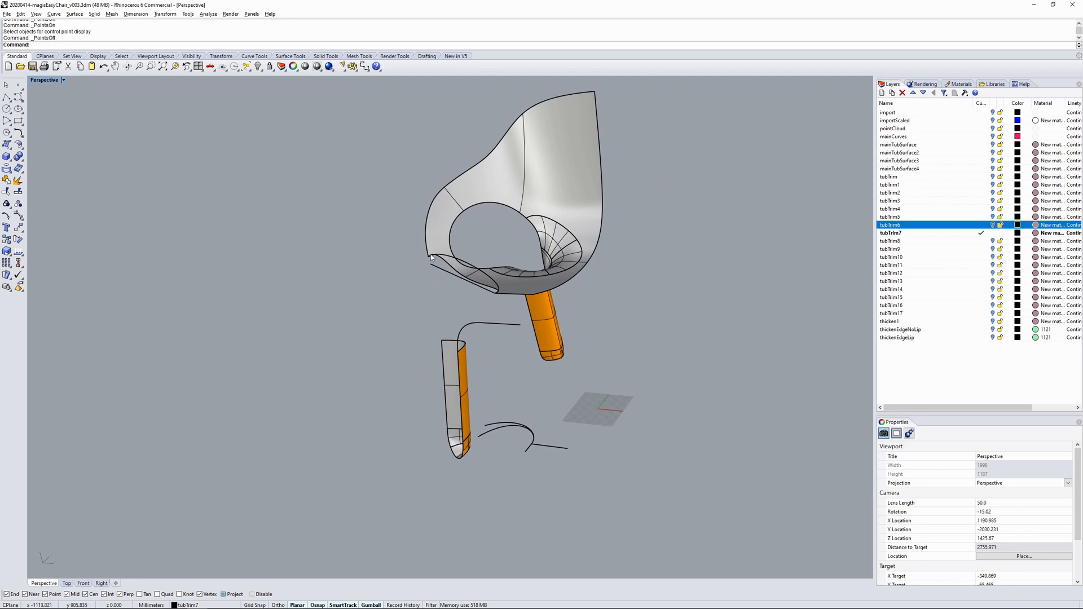
# Reveal the later tubTrim blend patch layers joining the seat shell into the leg junction.
pyautogui.moveTo(484, 276); pyautogui.dragTo(429, 256)
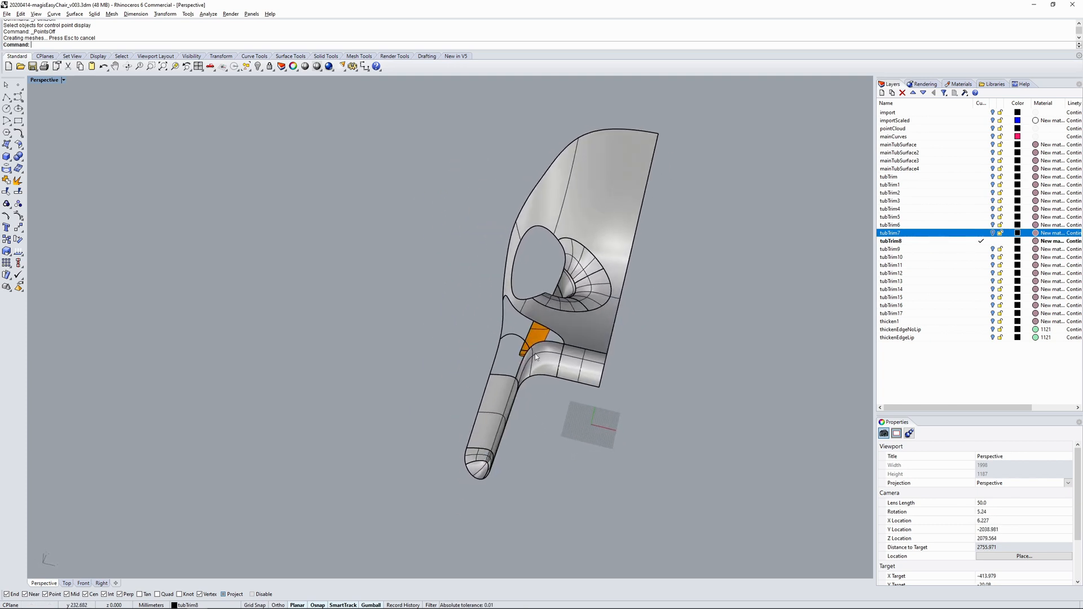
pyautogui.moveTo(586, 370)
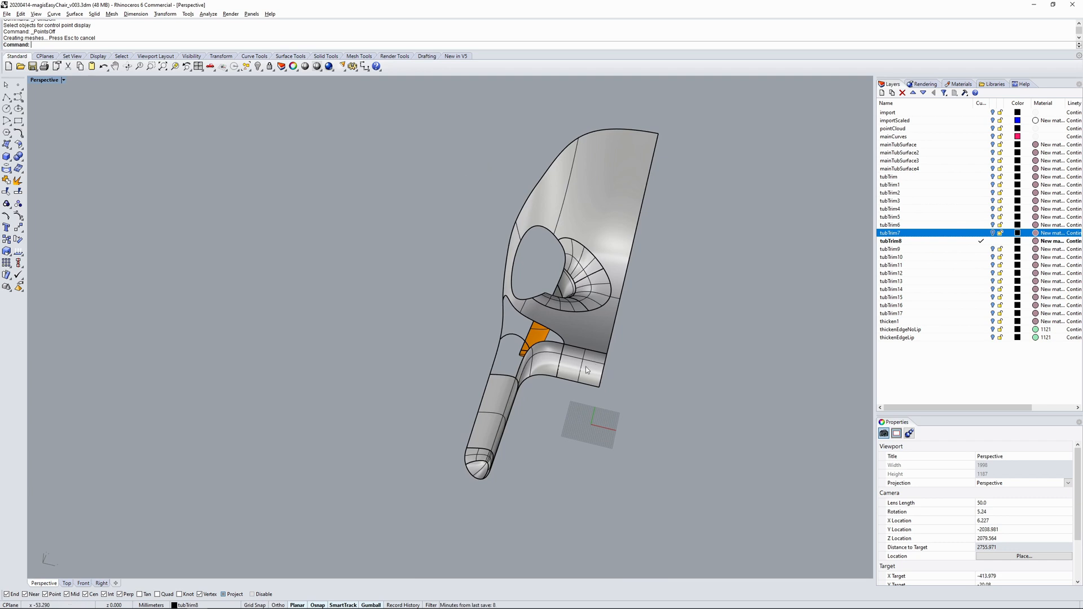
pyautogui.moveTo(511, 424)
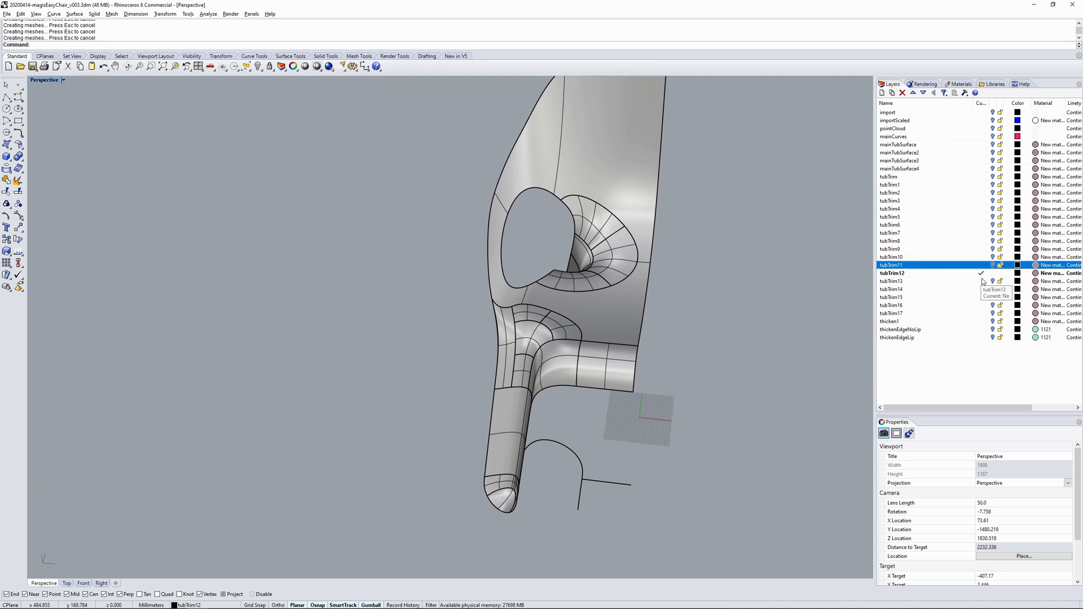
pyautogui.click(891, 273)
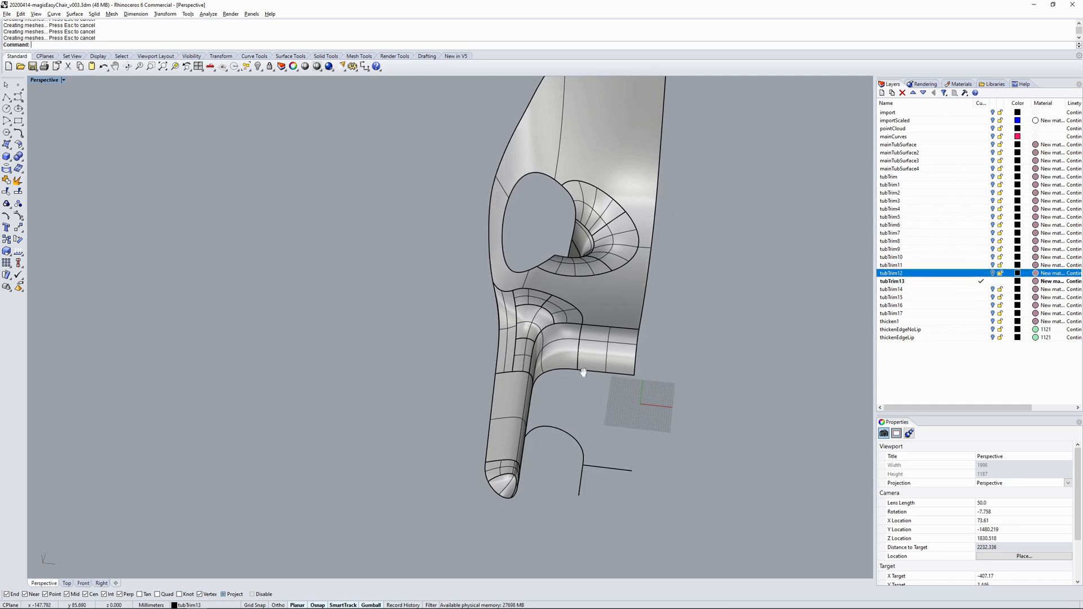
pyautogui.click(891, 289)
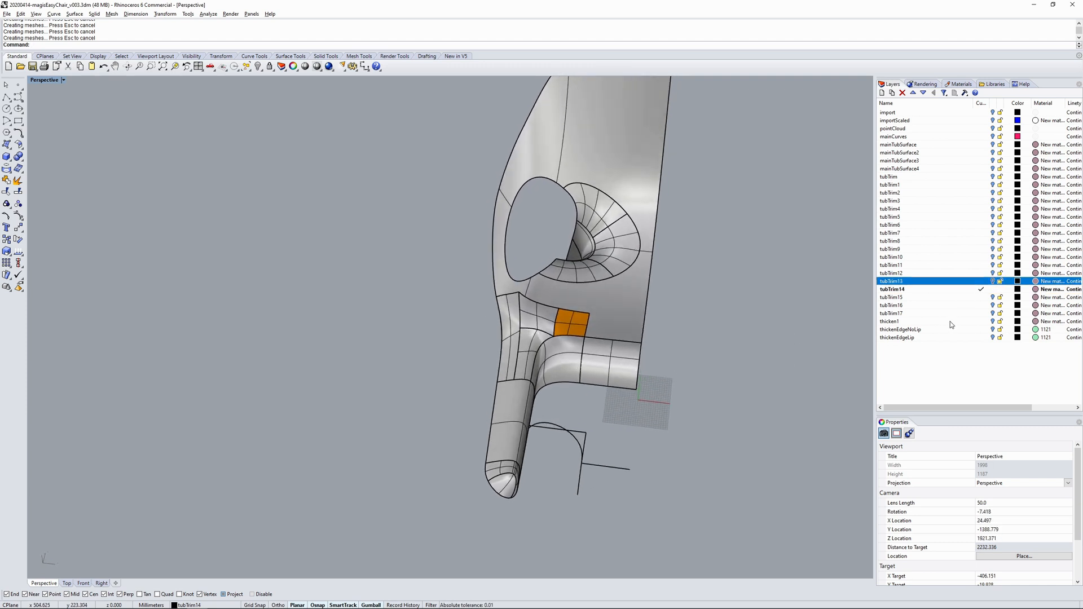
pyautogui.click(891, 289)
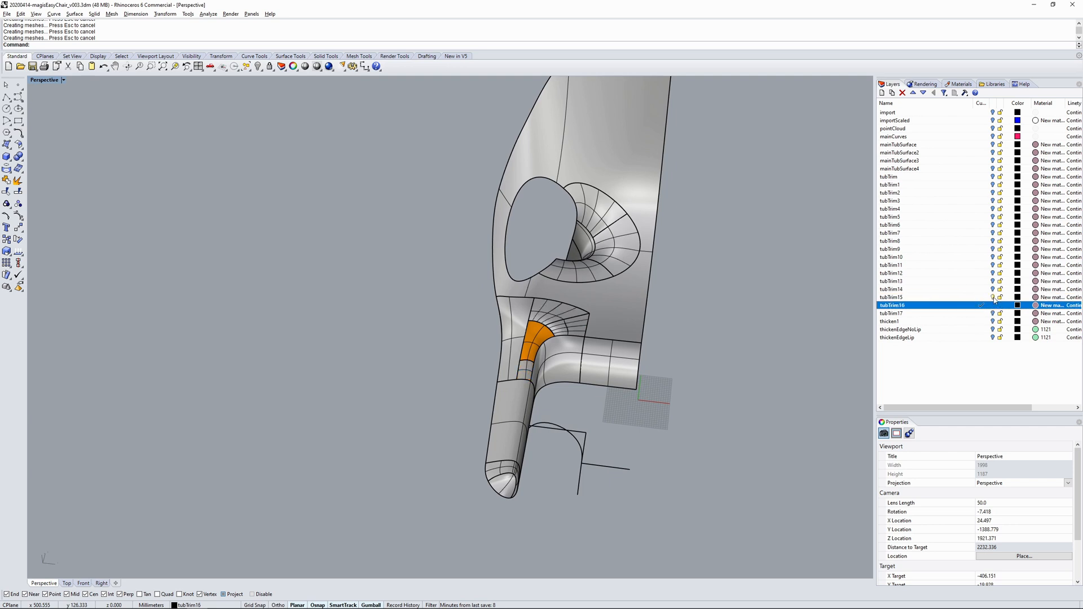
pyautogui.click(891, 313)
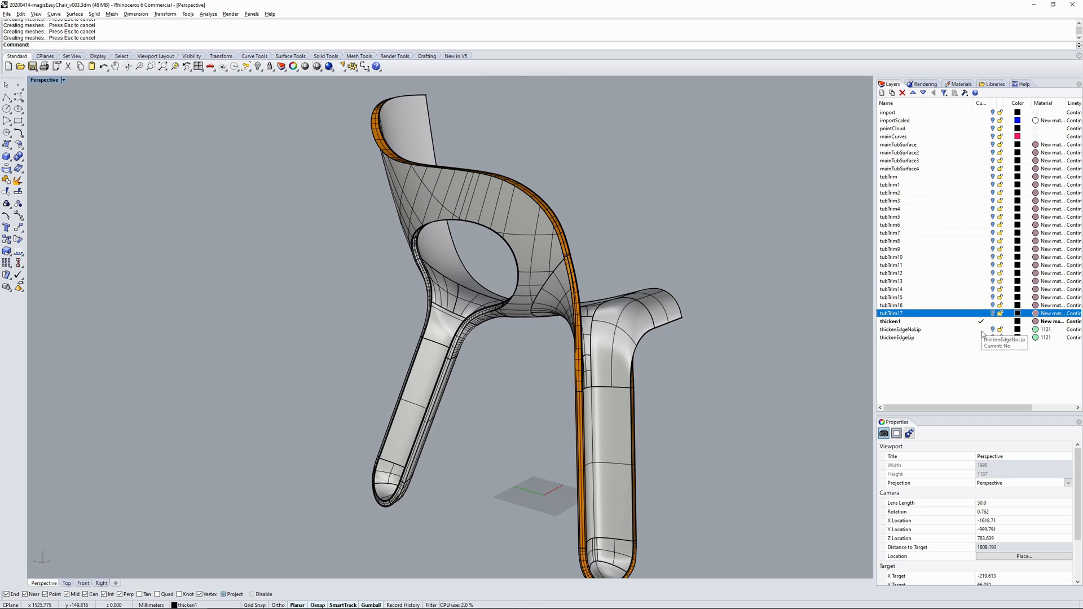
# Turn on the thicken1 layer to reveal the thickened chair body.
pyautogui.click(892, 321)
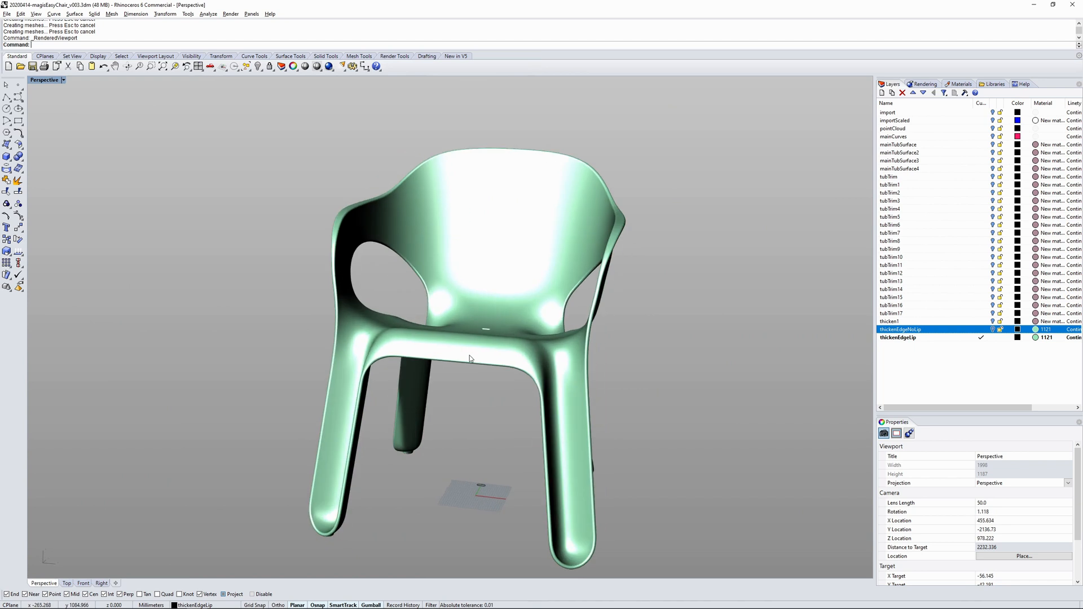
# Select the thickenEdgeNoLip chair objects for zebra stripe surface analysis.
pyautogui.click(982, 329)
pyautogui.write('Zebra')
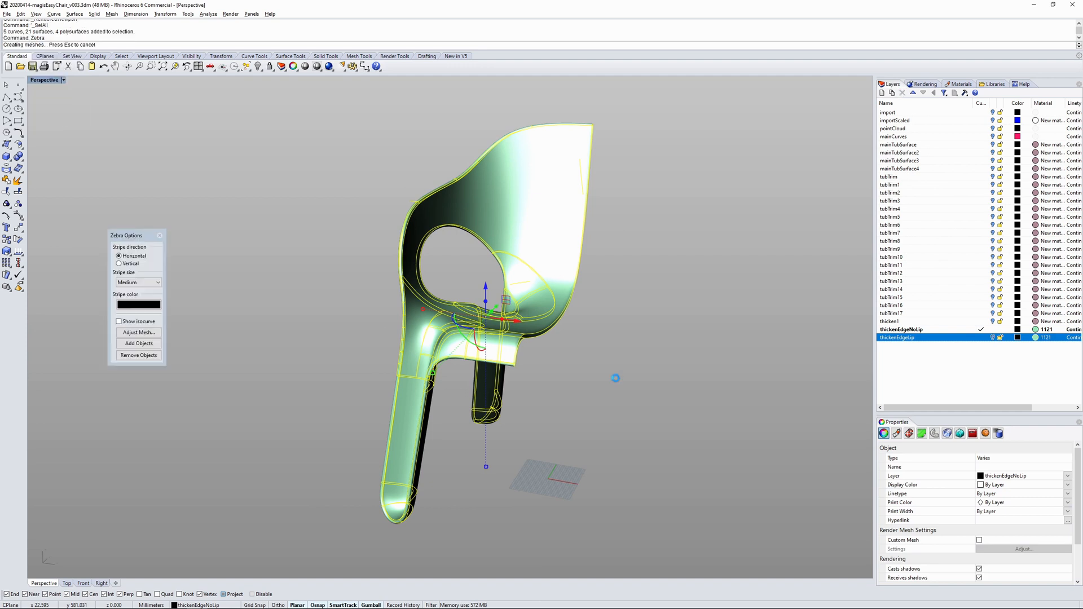
pyautogui.moveTo(386, 235)
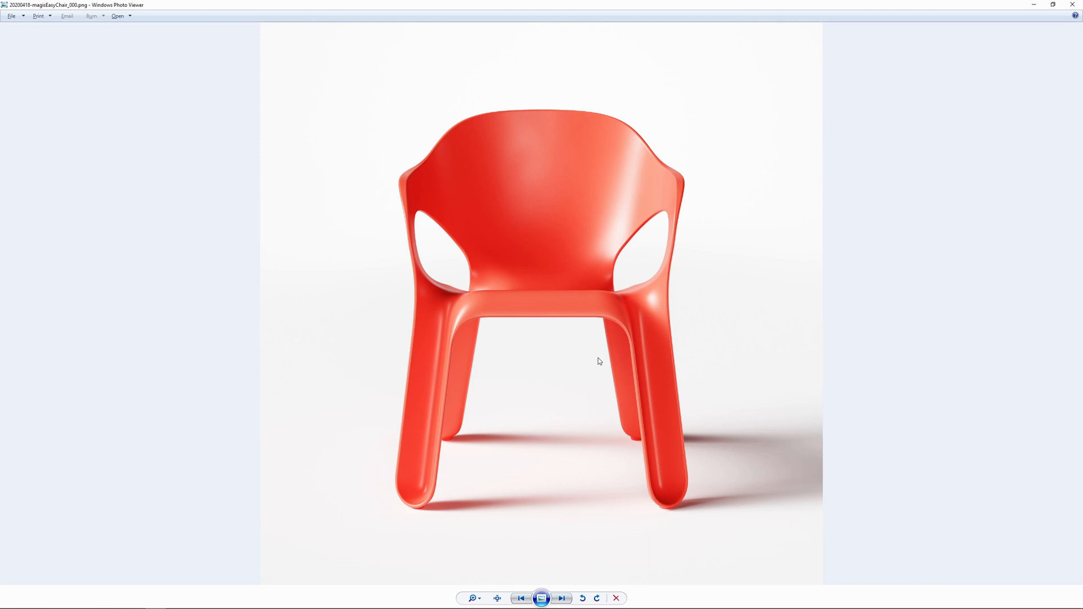
pyautogui.click(563, 598)
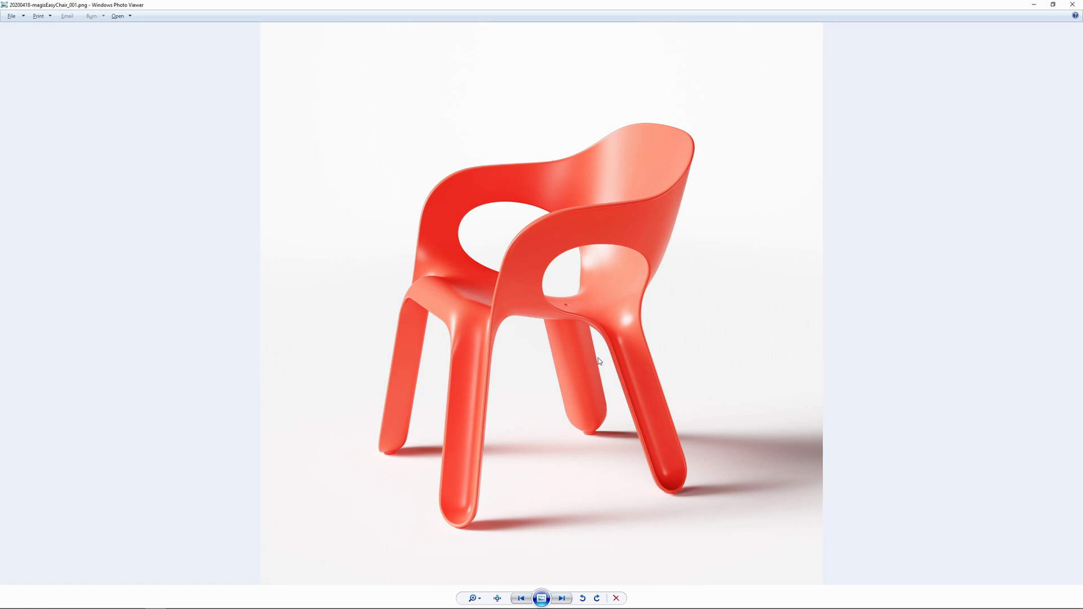
pyautogui.click(562, 598)
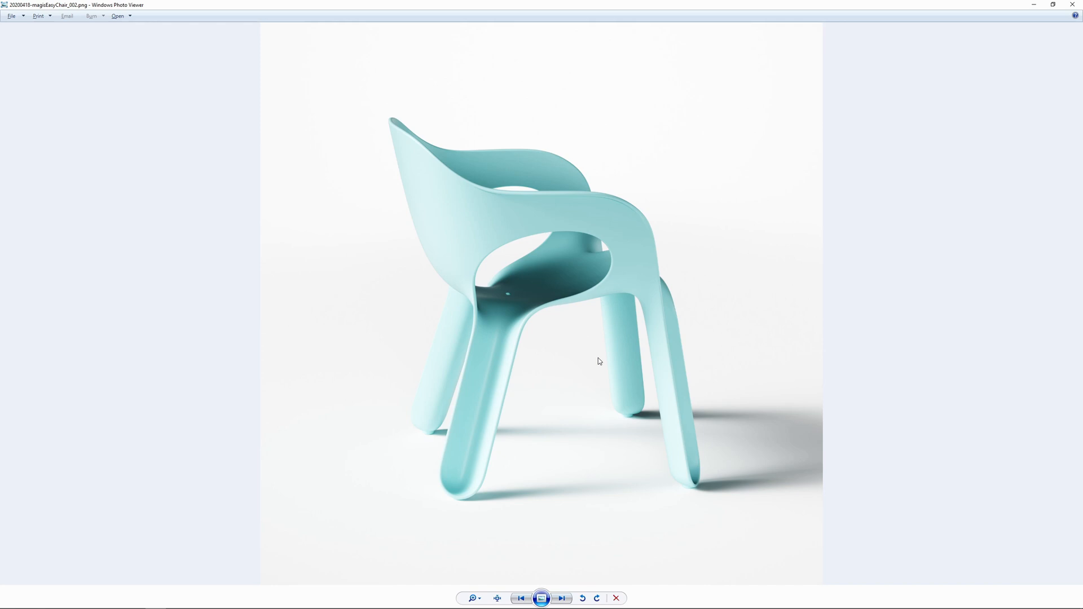
pyautogui.click(562, 598)
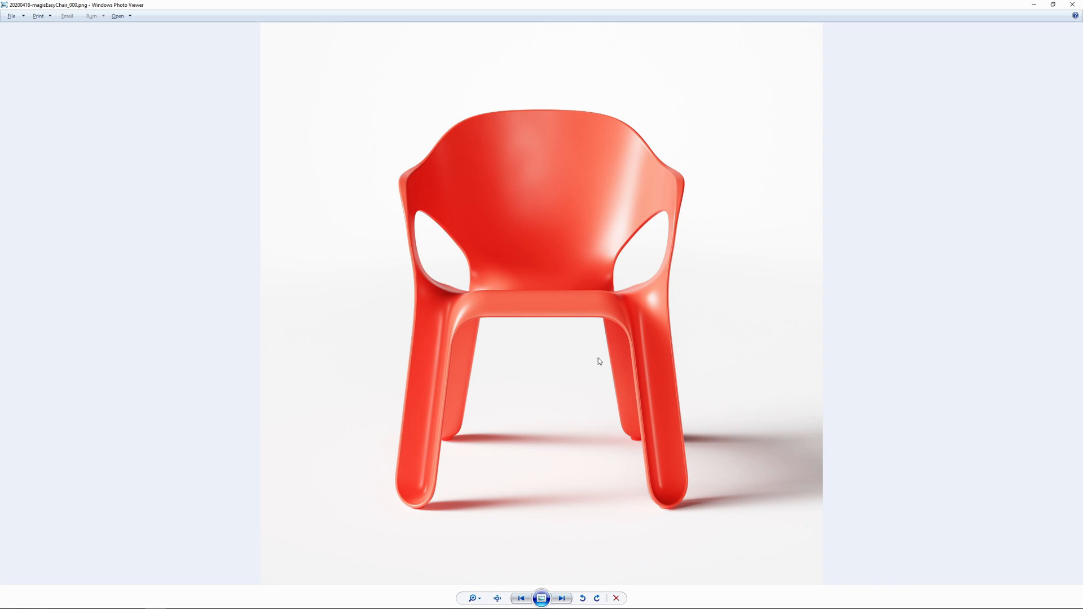
pyautogui.moveTo(321, 247)
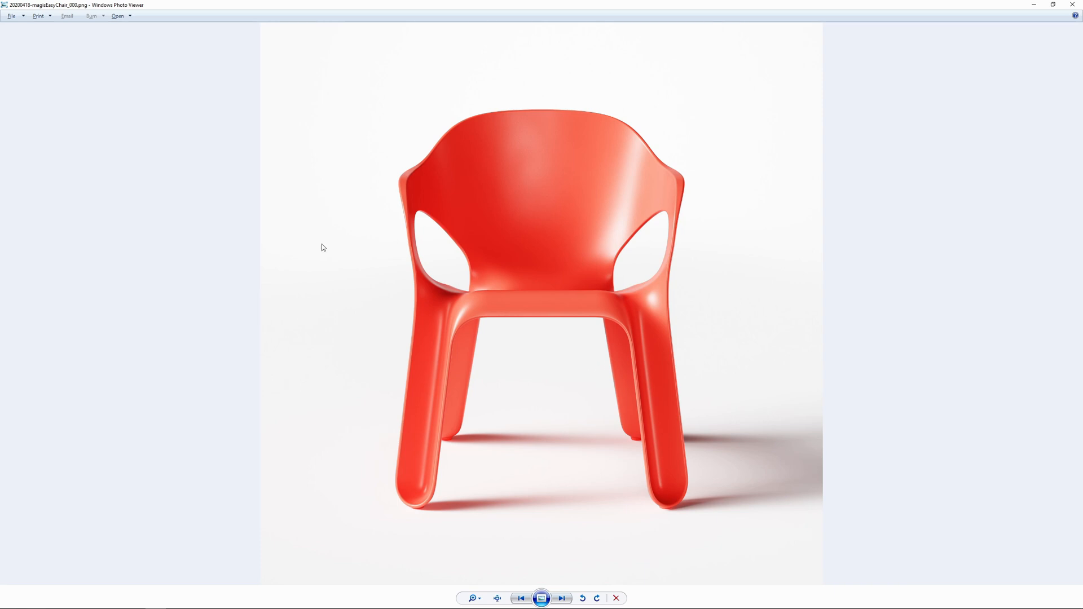